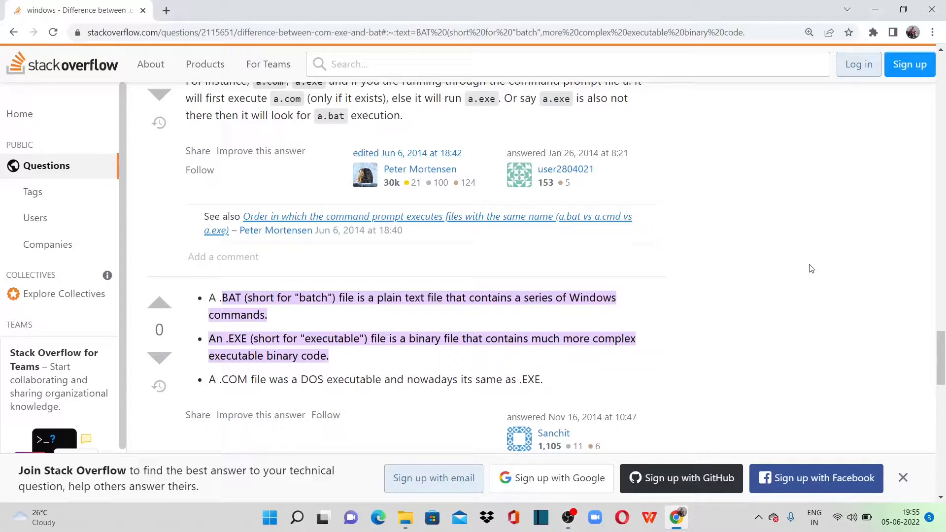
{"action": "mouse_move", "coordinate": [341, 268]}
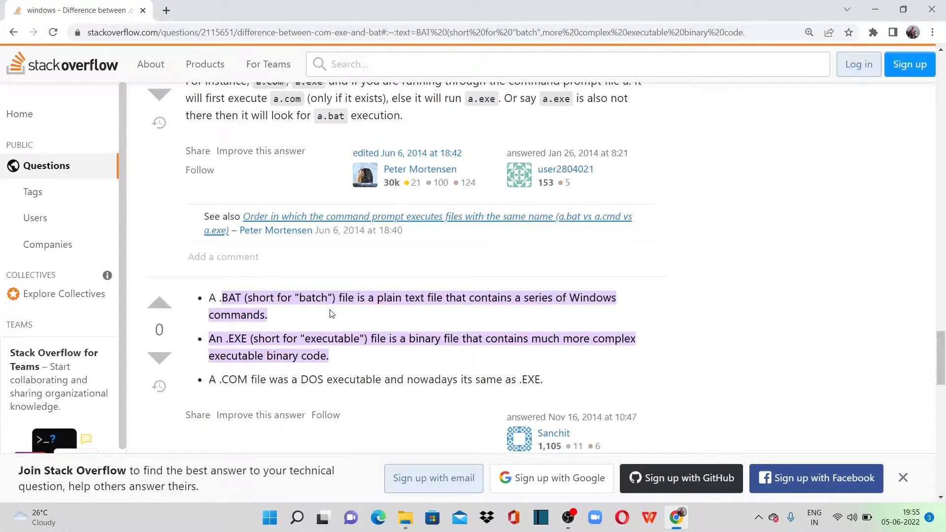
{"action": "mouse_move", "coordinate": [409, 299]}
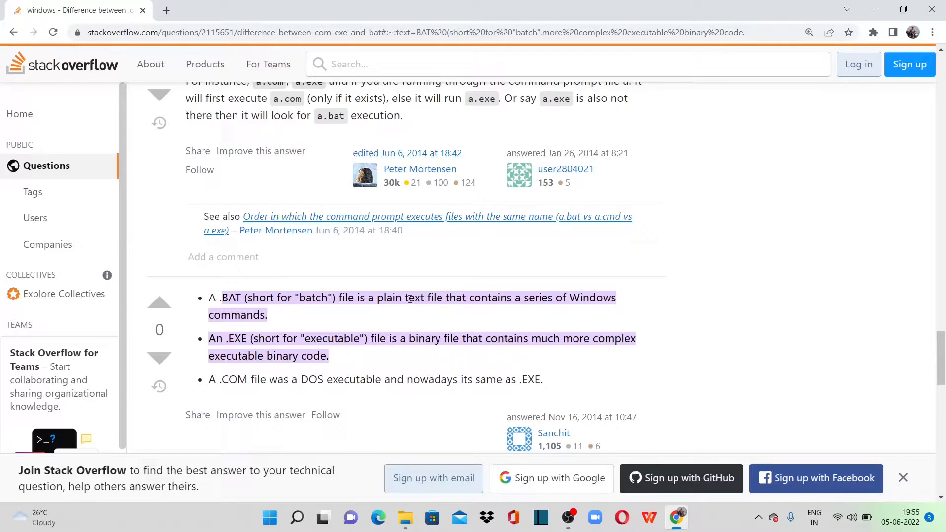
Open the Desktop's Pankaj folder in File Explorer and select Remove Parentheses.bat
{"action": "left_click_drag", "start_coordinate": [408, 298], "coordinate": [266, 314]}
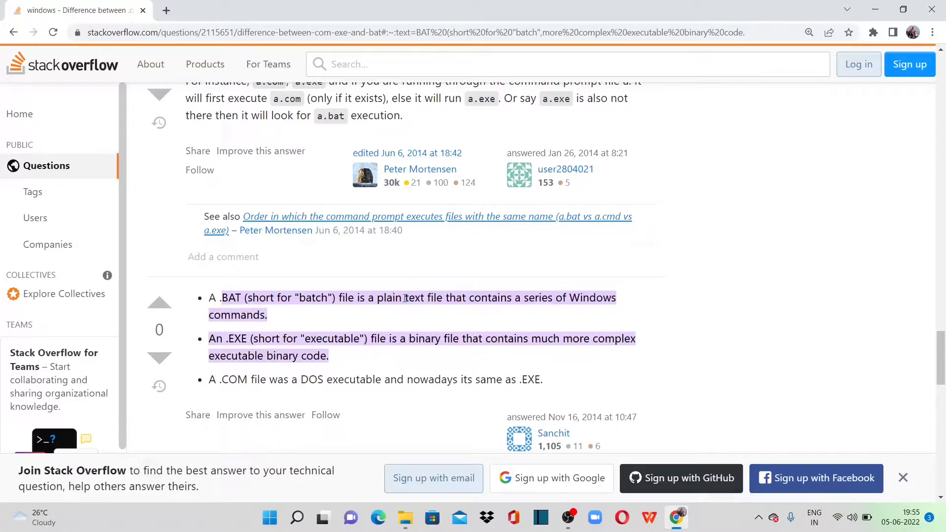
{"action": "left_click_drag", "start_coordinate": [405, 297], "coordinate": [266, 314]}
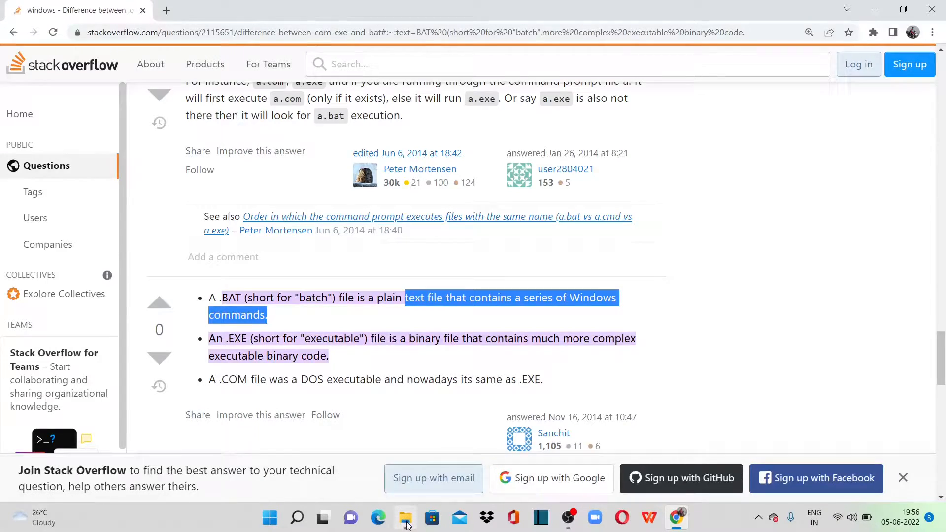
{"action": "left_click", "coordinate": [404, 516]}
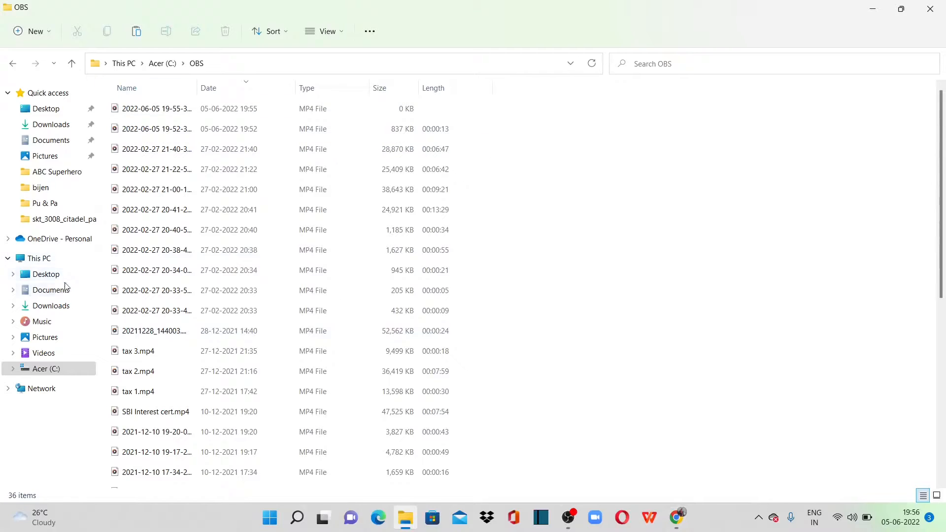
{"action": "left_click", "coordinate": [46, 273]}
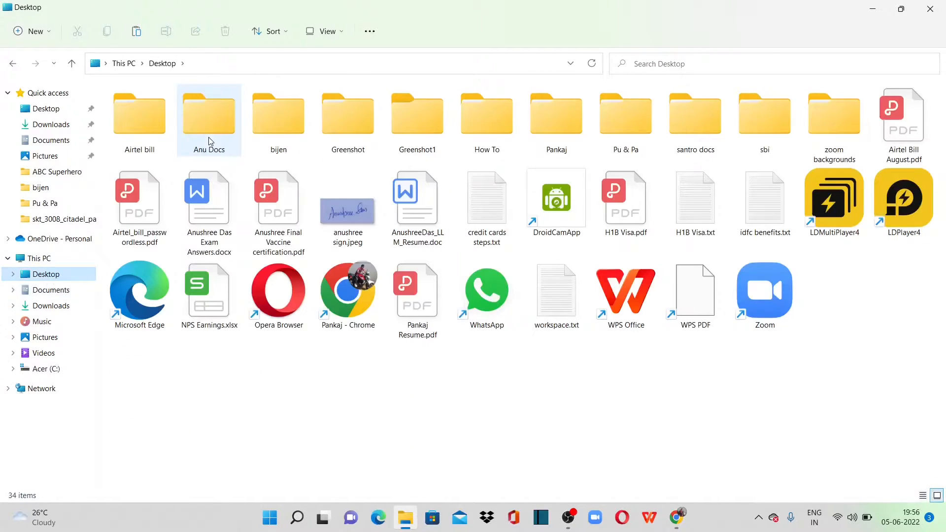
{"action": "left_click", "coordinate": [555, 113]}
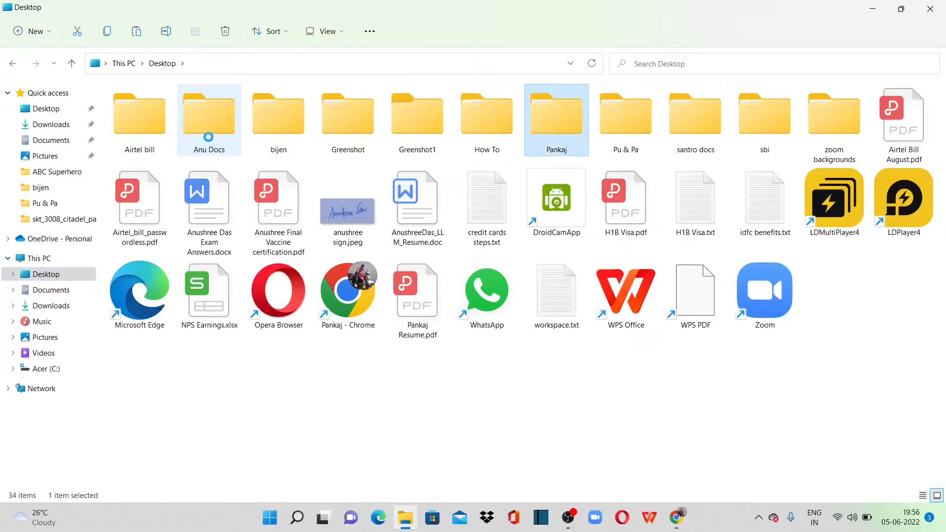
{"action": "double_click", "coordinate": [555, 119]}
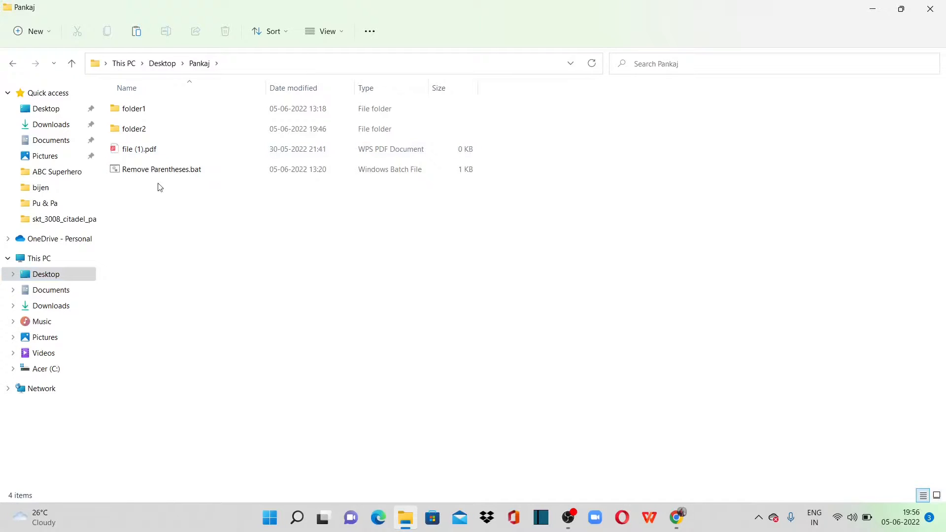
{"action": "left_click", "coordinate": [161, 169]}
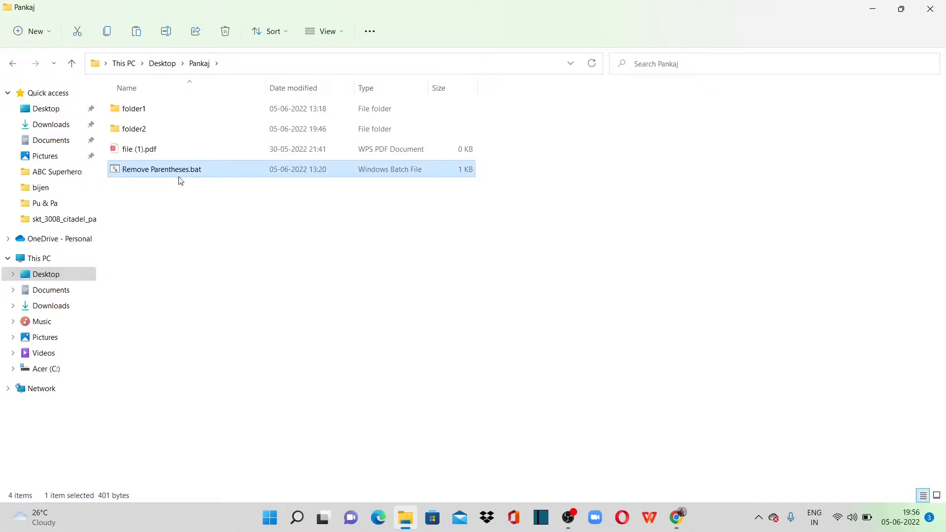
{"action": "left_click", "coordinate": [268, 516]}
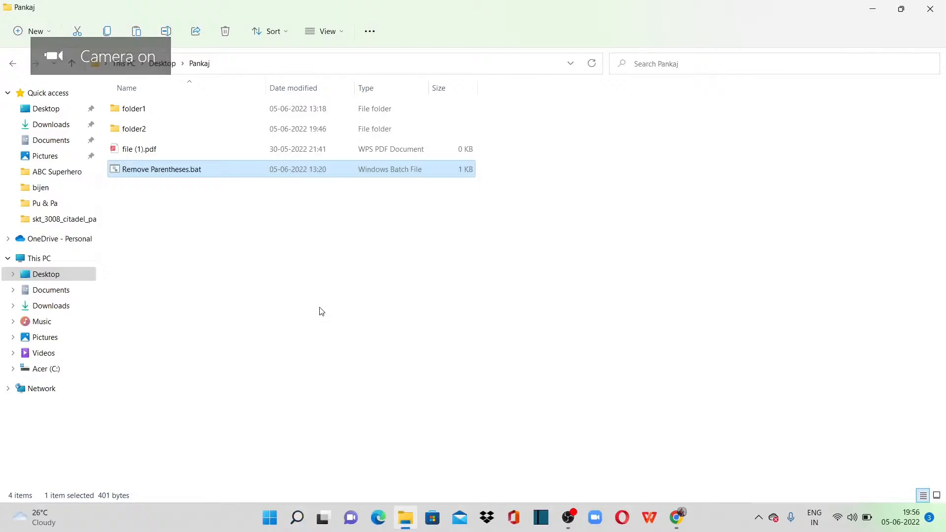
{"action": "double_click", "coordinate": [161, 169]}
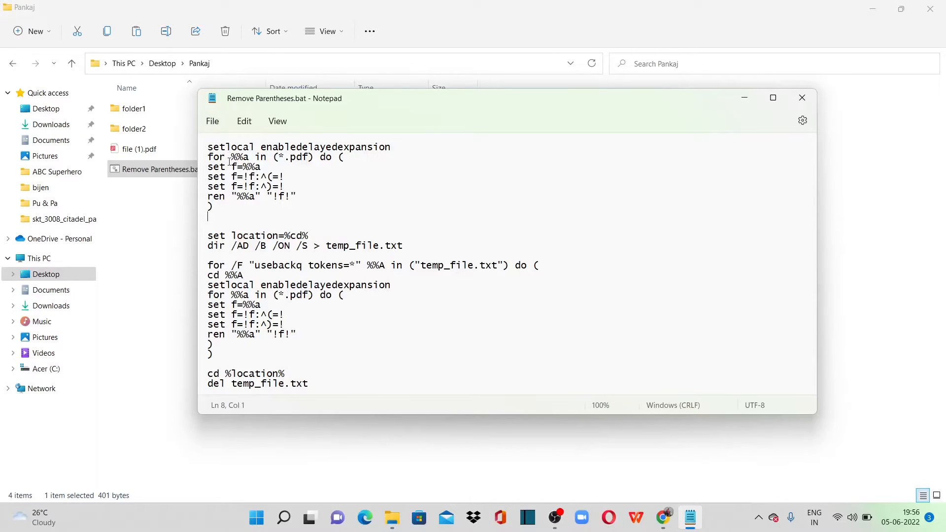
{"action": "left_click", "coordinate": [138, 149]}
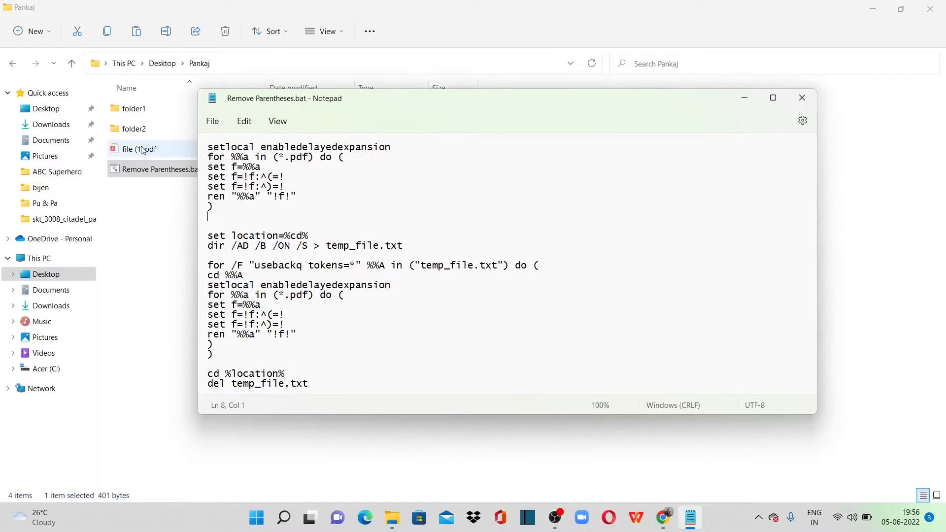
{"action": "left_click", "coordinate": [801, 97]}
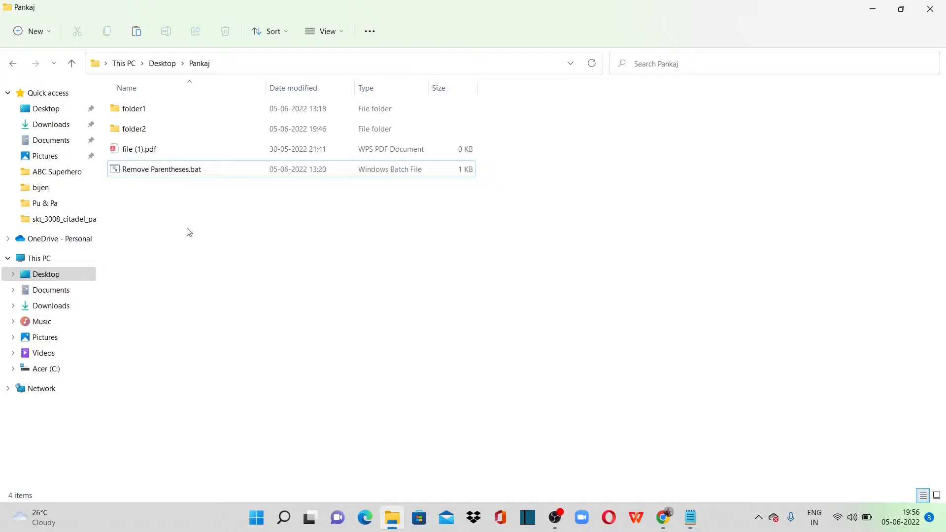
{"action": "left_click", "coordinate": [161, 169]}
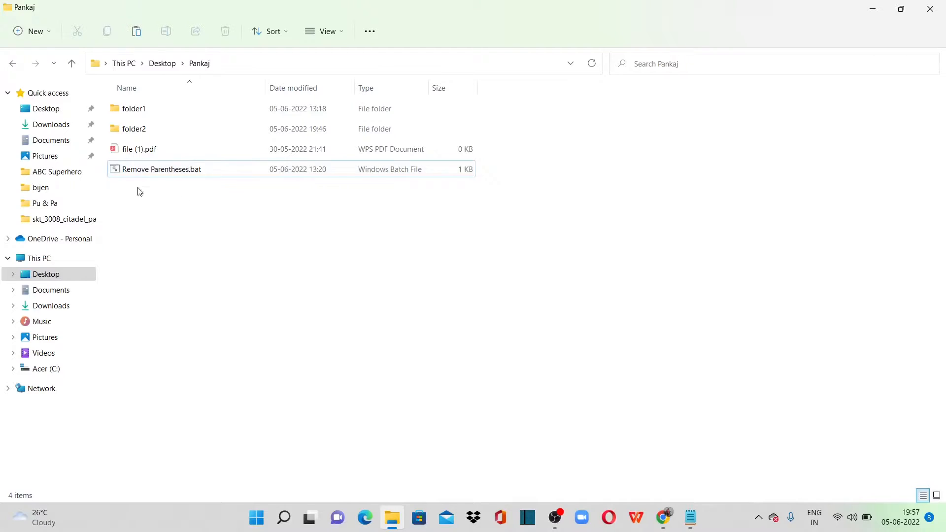
{"action": "left_click", "coordinate": [139, 149]}
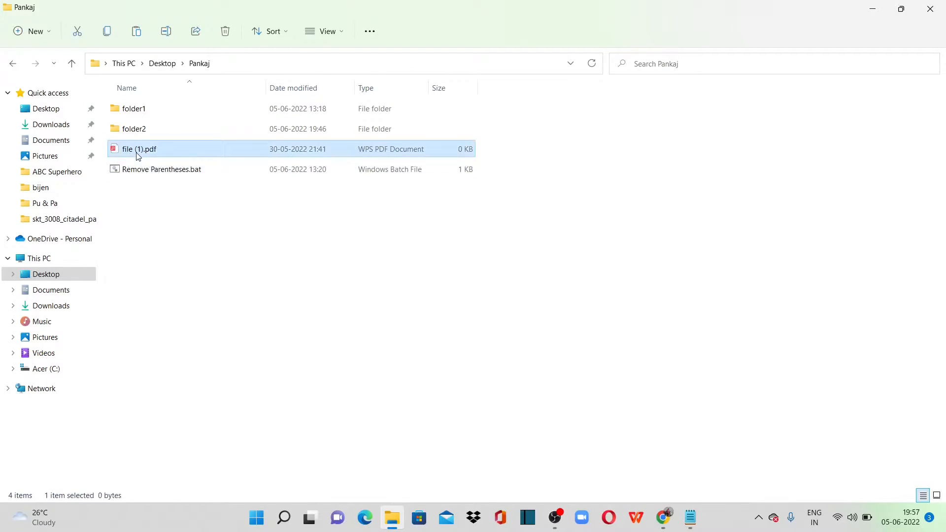
{"action": "double_click", "coordinate": [134, 109]}
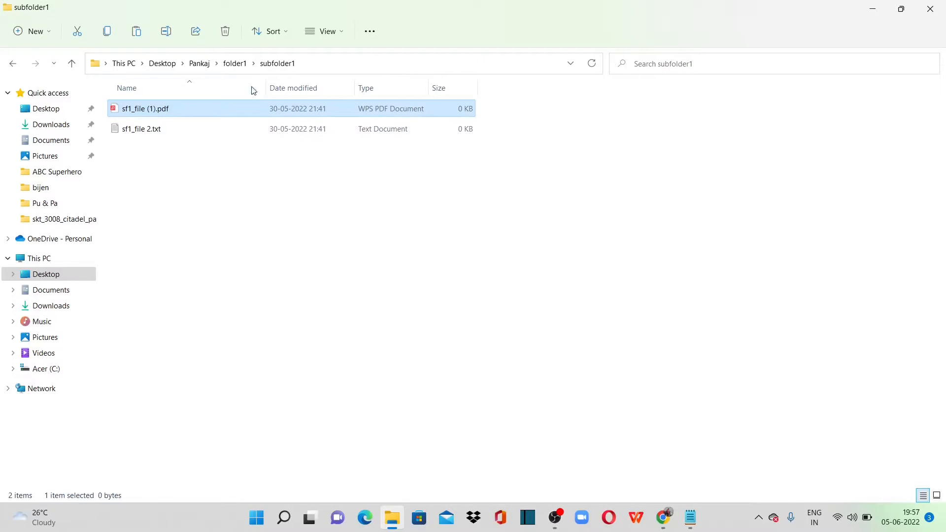
{"action": "left_click", "coordinate": [235, 62]}
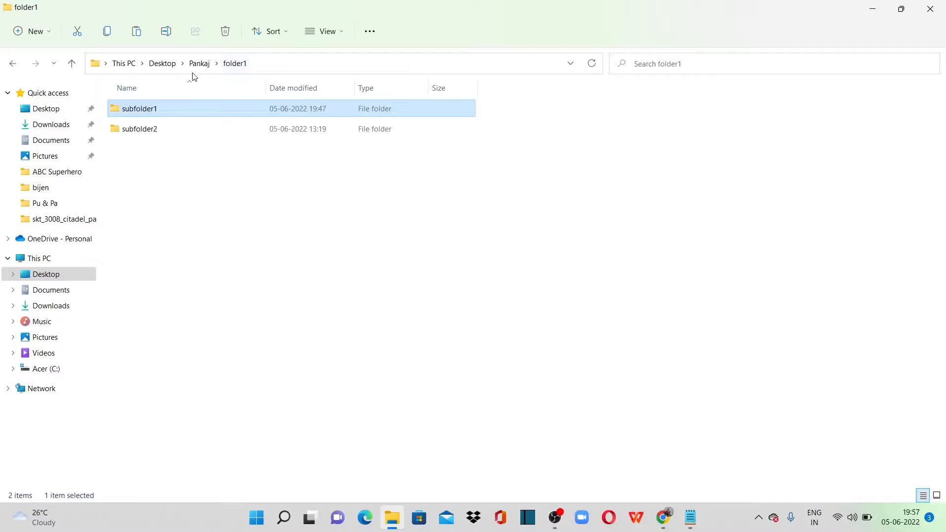
{"action": "left_click", "coordinate": [199, 63]}
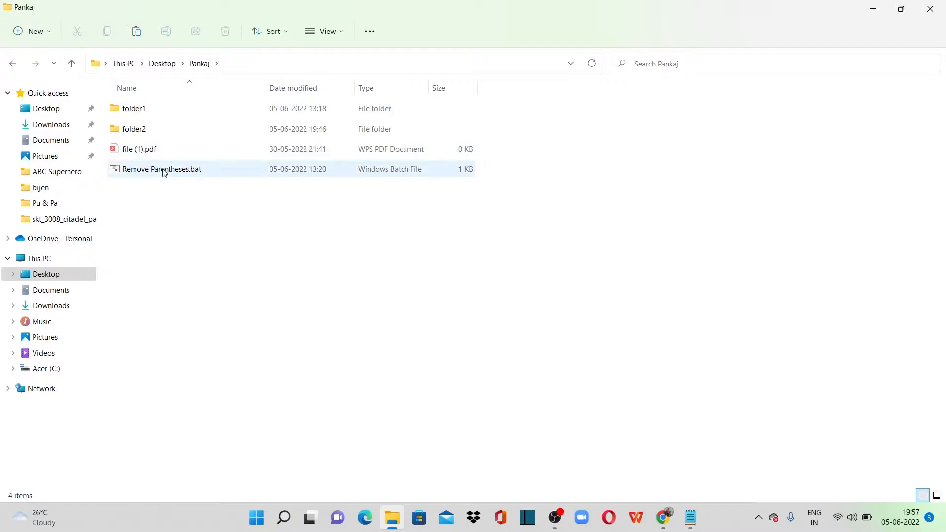
{"action": "left_click", "coordinate": [161, 169]}
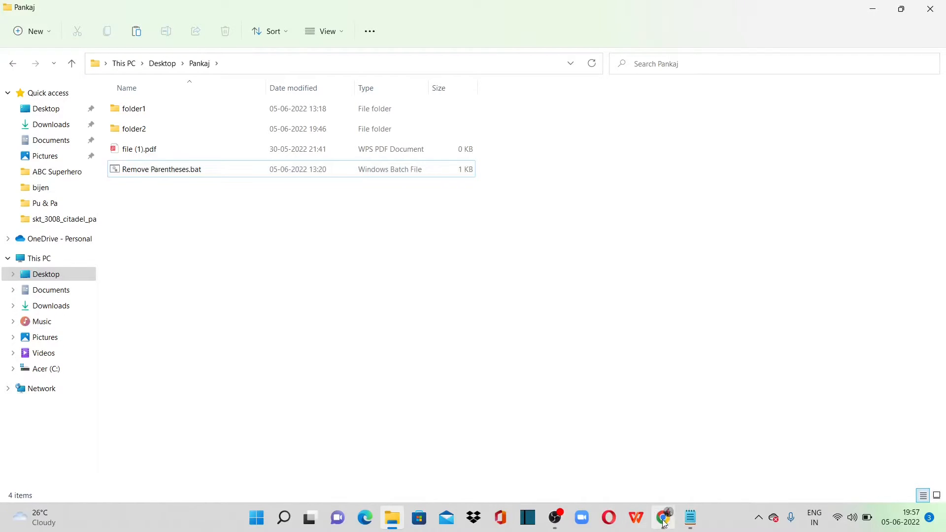
Visit battoexeconverter.com in Chrome and browse its v4.23 download section and screenshots
{"action": "left_click", "coordinate": [662, 518]}
{"action": "type", "text": "advanced bat to exe converter"}
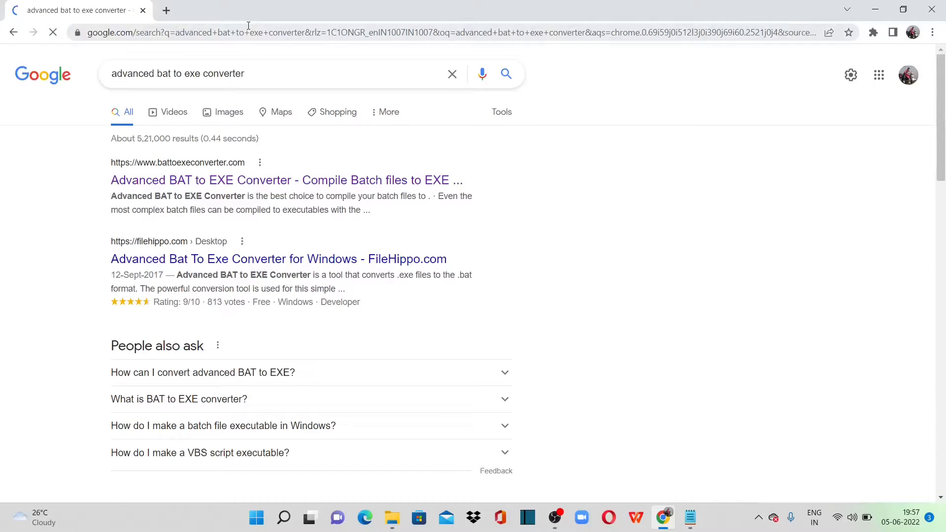
{"action": "left_click", "coordinate": [285, 179]}
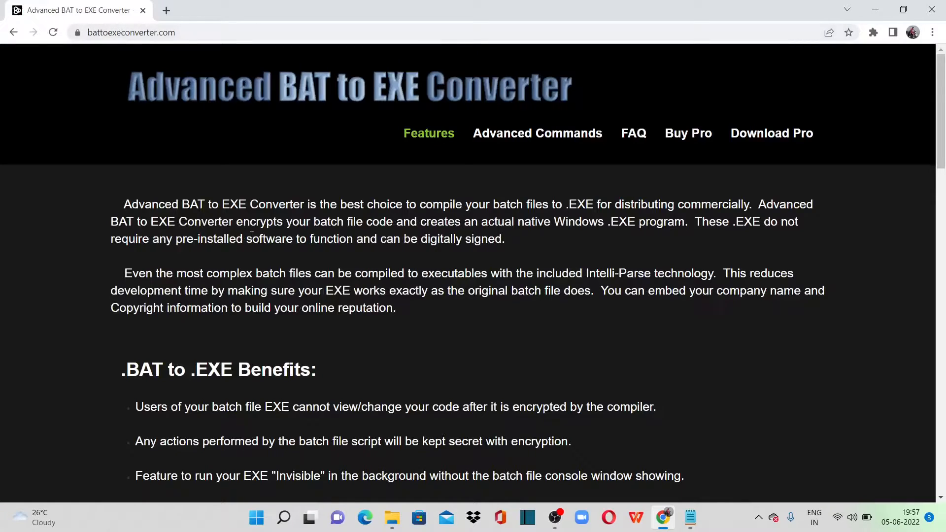
{"action": "scroll", "scroll_direction": "down", "scroll_amount": 3}
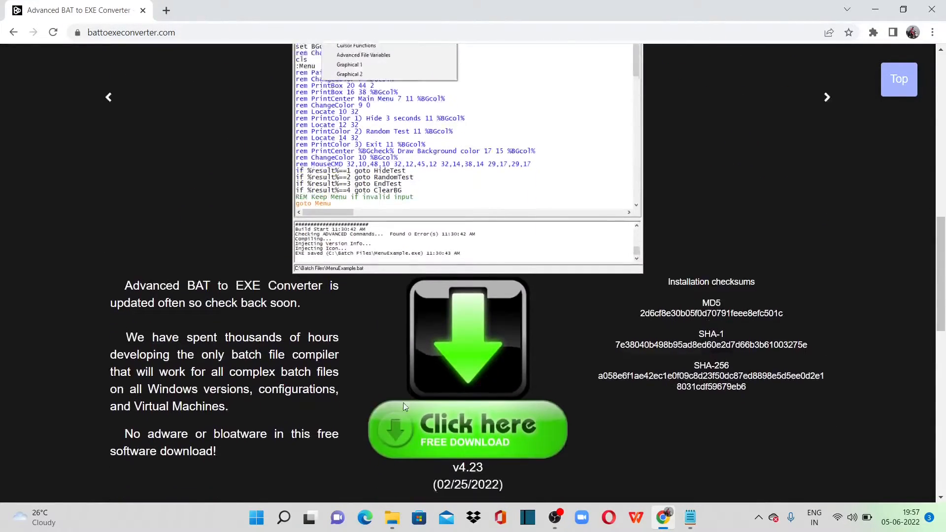
{"action": "scroll", "scroll_direction": "down", "scroll_amount": 3}
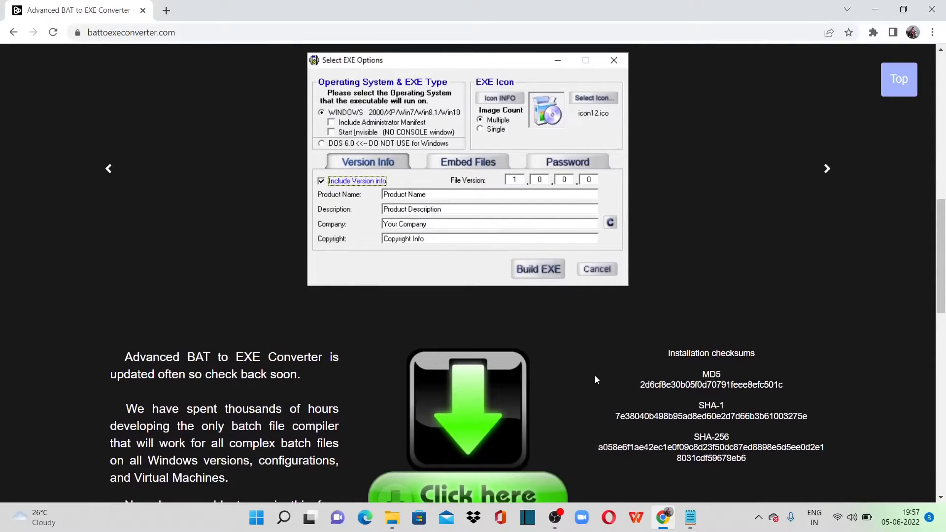
{"action": "left_click", "coordinate": [256, 516]}
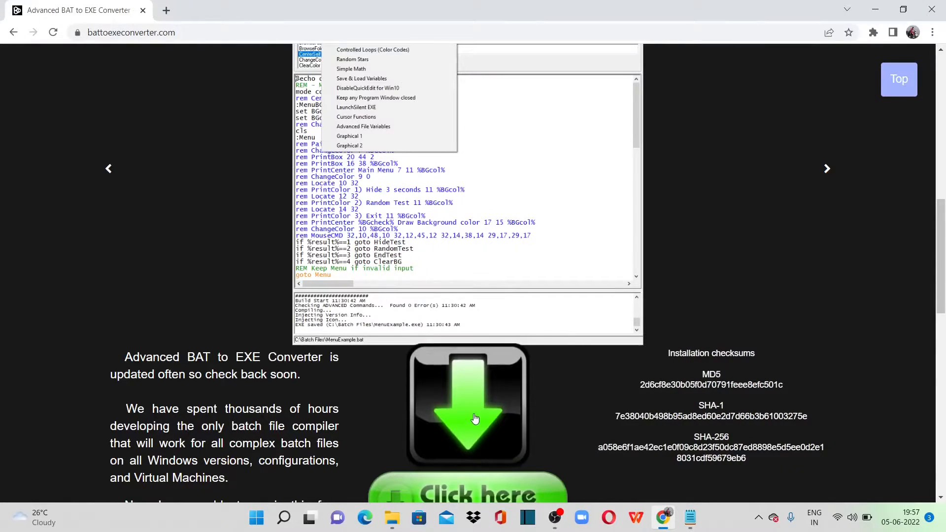
{"action": "left_click", "coordinate": [256, 518]}
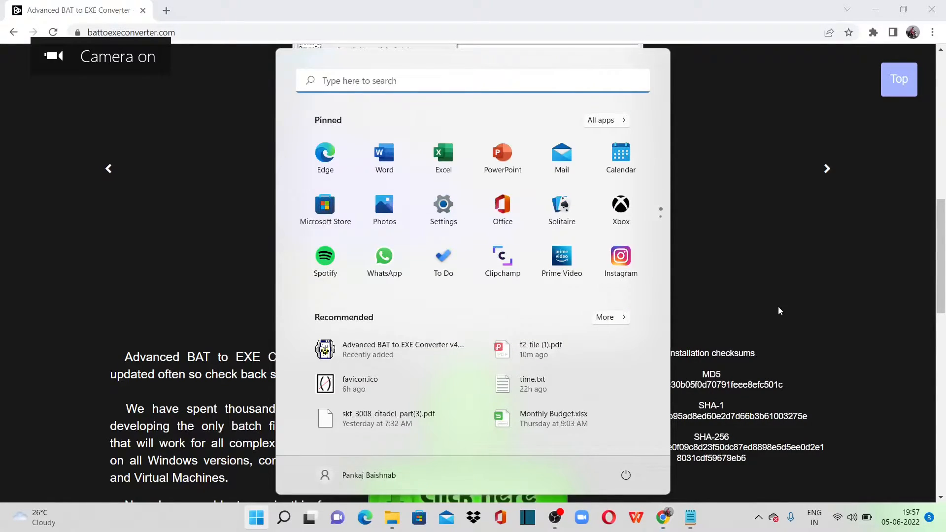
Search 'bat' in the Start menu and launch Advanced BAT to EXE Converter
{"action": "type", "text": "bat"}
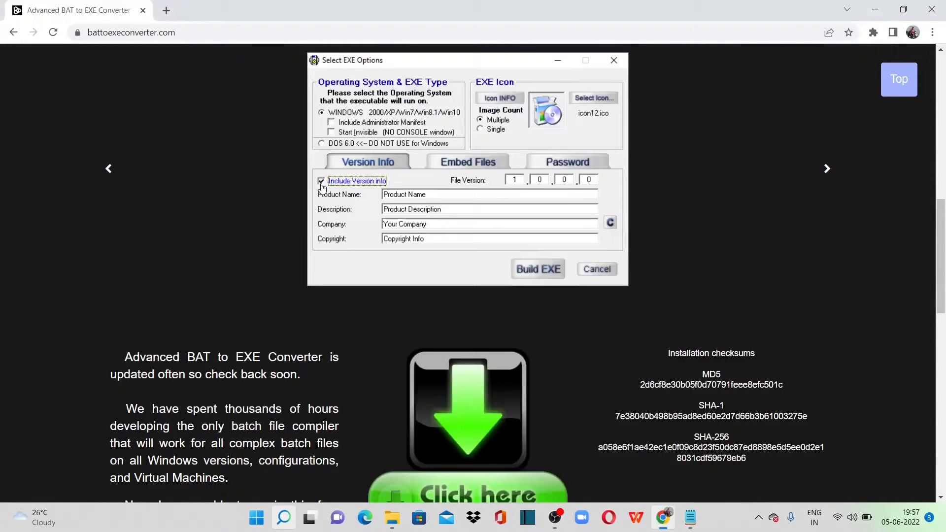
{"action": "left_click", "coordinate": [596, 269]}
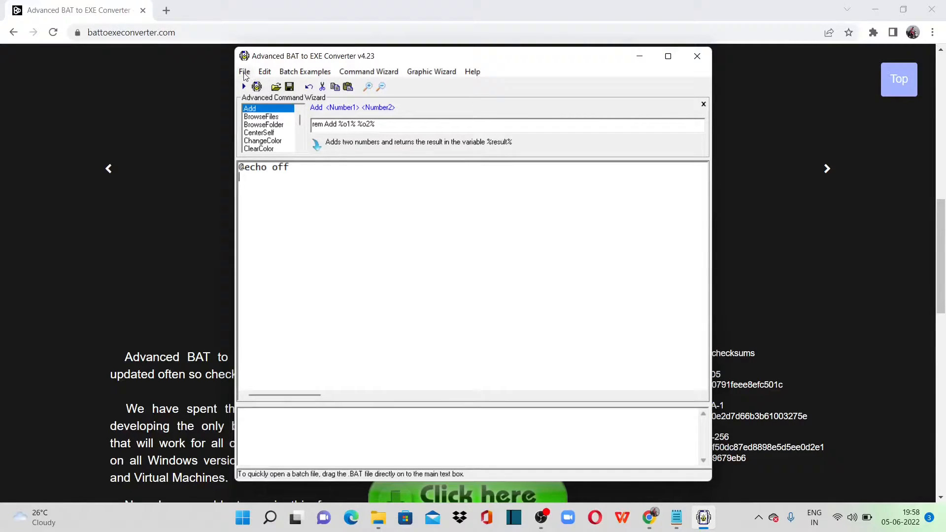
Load Remove Parentheses.bat from Desktop\Pankaj into the converter's editor
{"action": "left_click", "coordinate": [245, 71]}
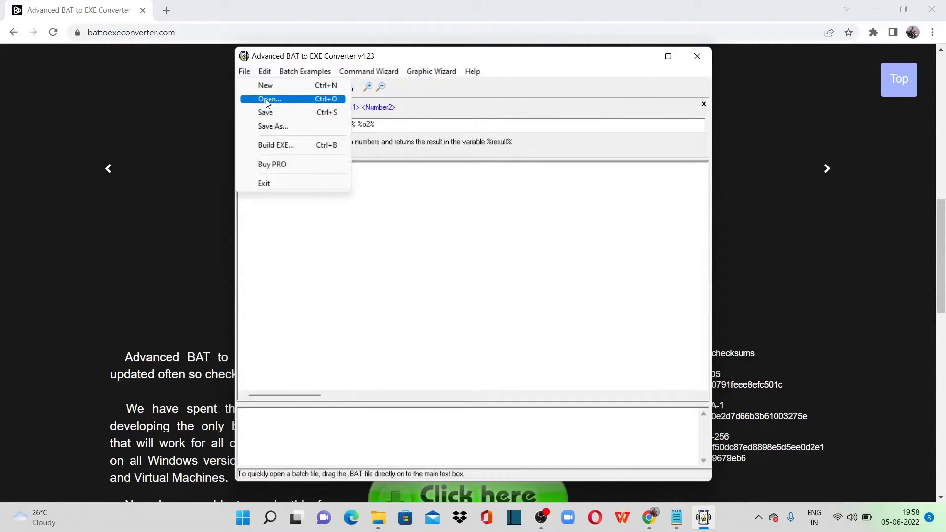
{"action": "left_click", "coordinate": [269, 99]}
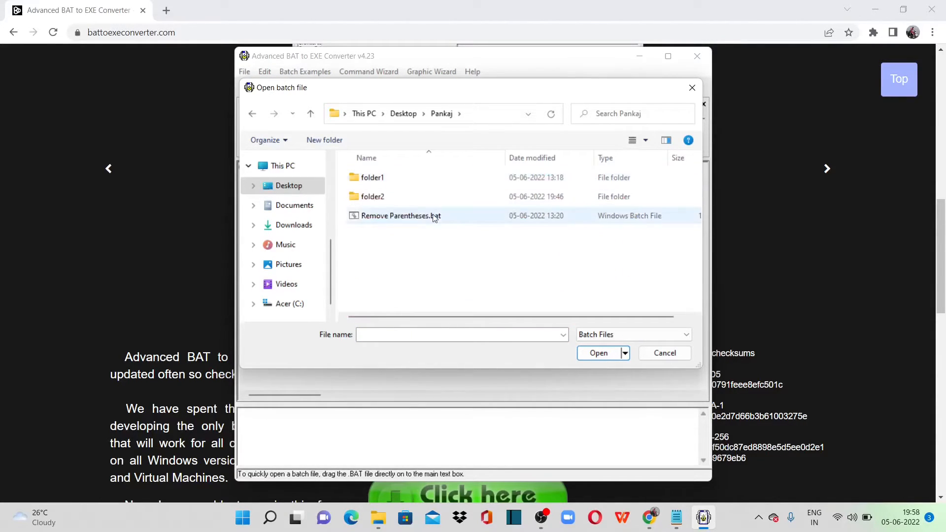
{"action": "double_click", "coordinate": [400, 216]}
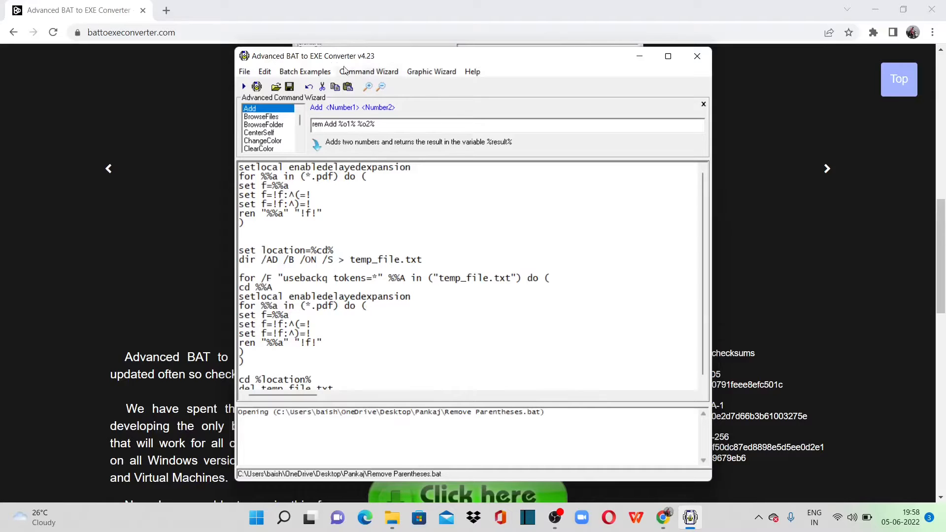
Bring up the Build EXE options for the loaded Remove Parentheses script
{"action": "left_click", "coordinate": [244, 71]}
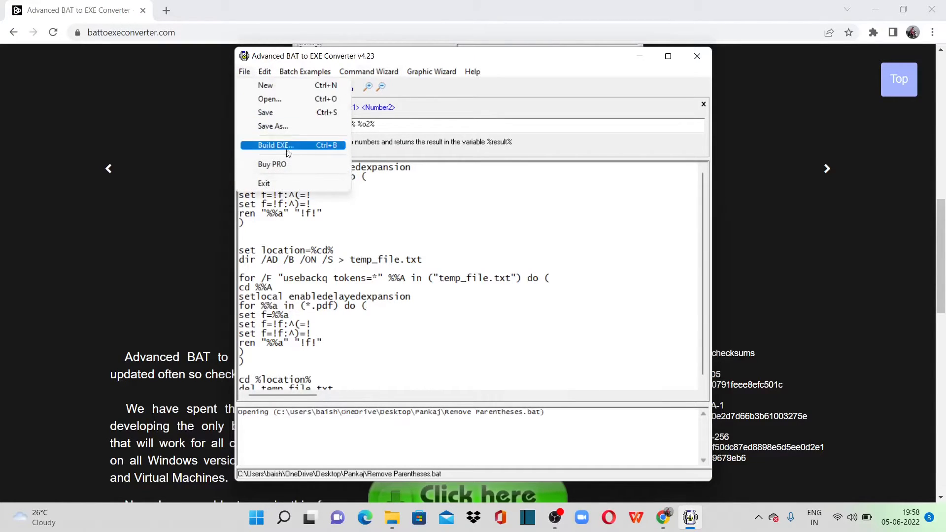
{"action": "left_click", "coordinate": [274, 145]}
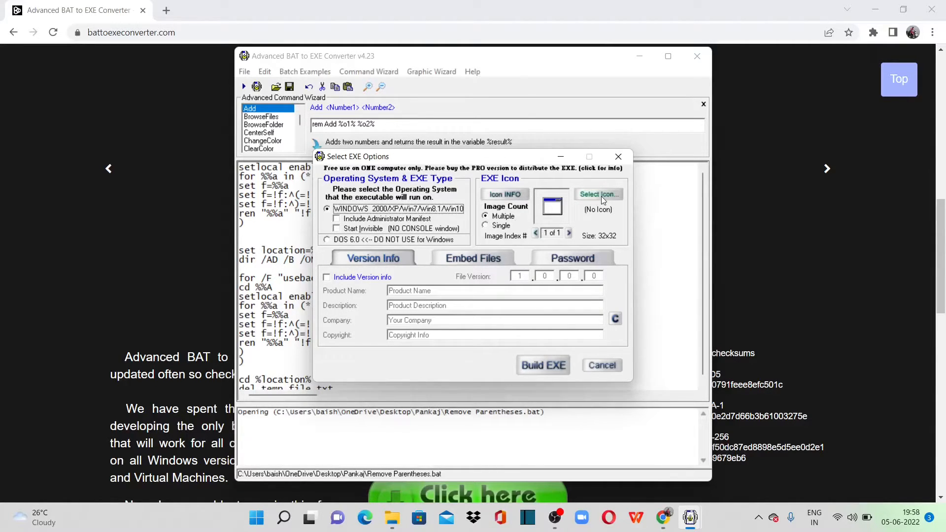
Set favicon.ico as the icon, enable version info, and enter company 'Pankaj Baishnab'
{"action": "left_click", "coordinate": [598, 194]}
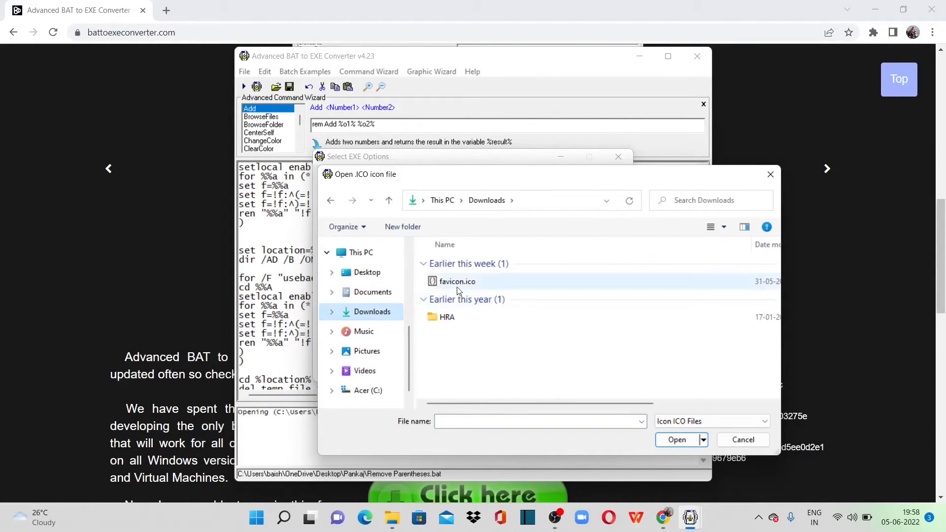
{"action": "left_click", "coordinate": [676, 439]}
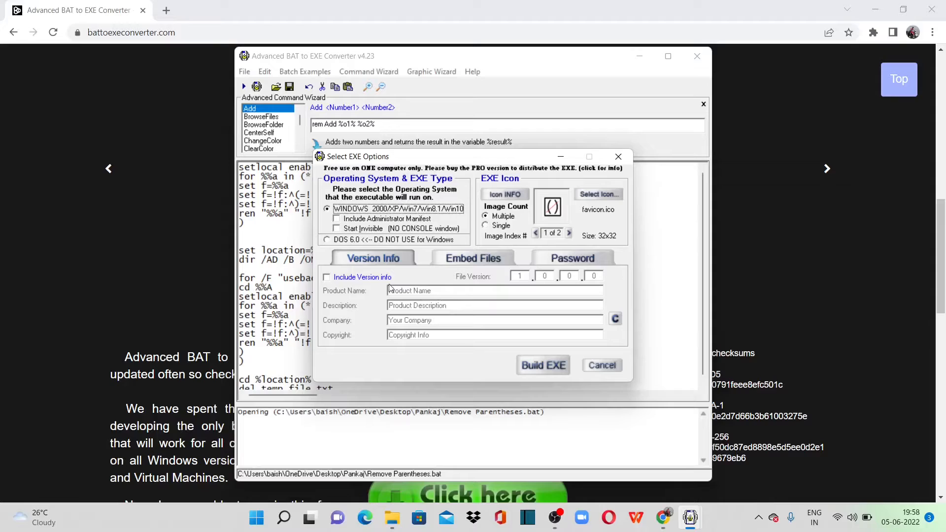
{"action": "left_click", "coordinate": [327, 276]}
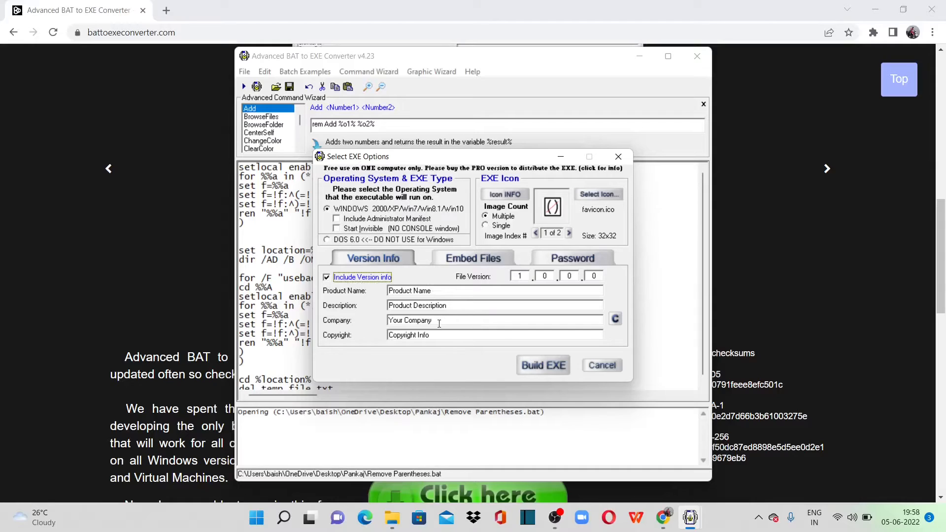
{"action": "type", "text": "Pankaj"}
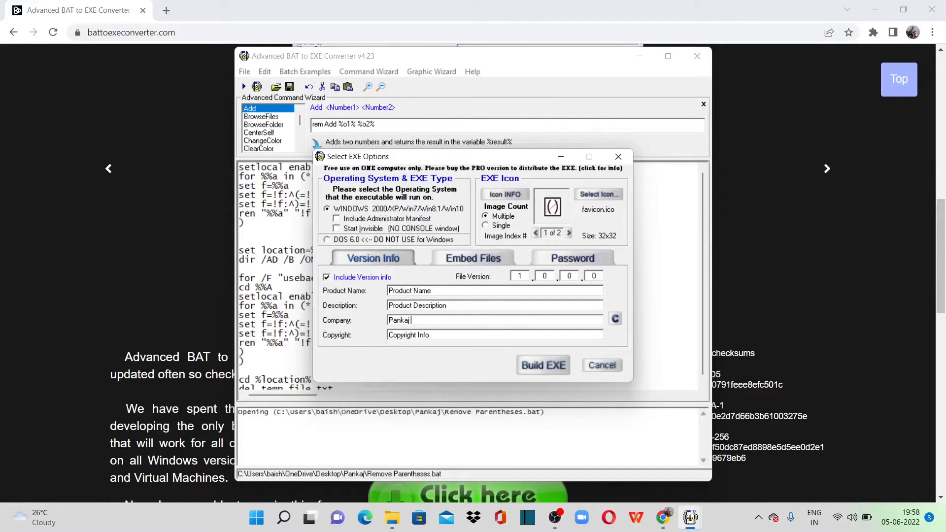
{"action": "type", "text": "Baishnab"}
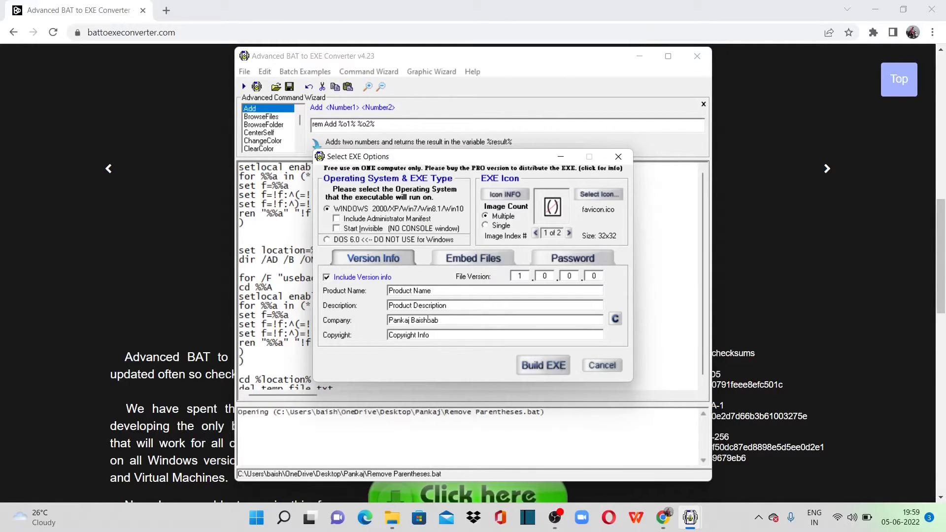
Build the EXE and save it as Remove Parentheses in Desktop\Pankaj
{"action": "left_click", "coordinate": [542, 365]}
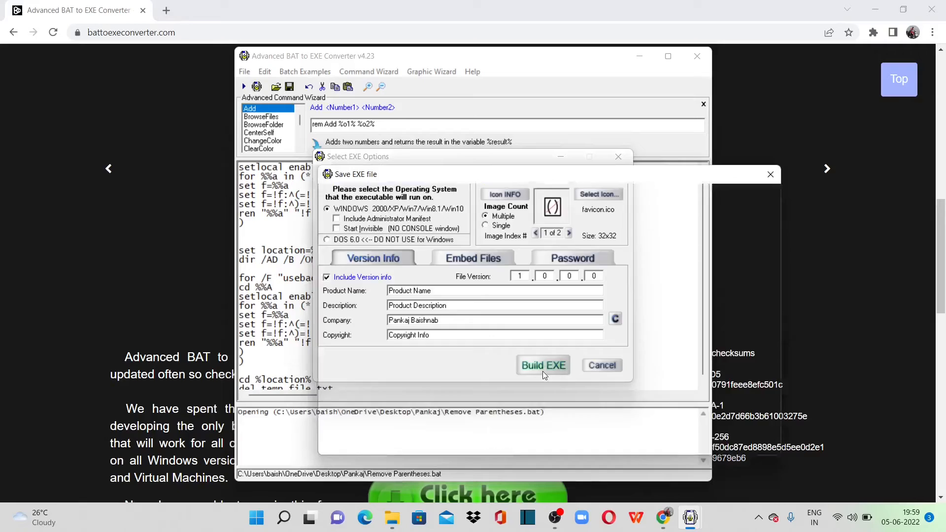
{"action": "left_click", "coordinate": [542, 365]}
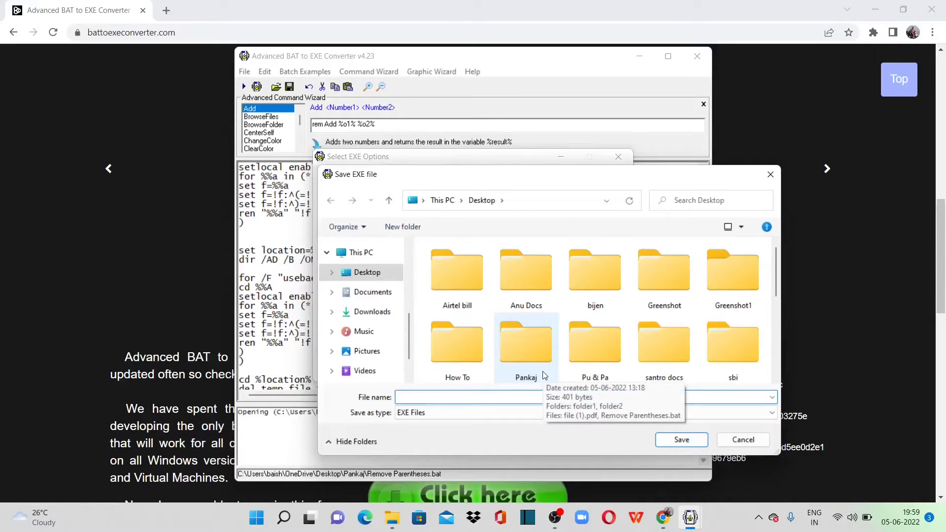
{"action": "double_click", "coordinate": [525, 342]}
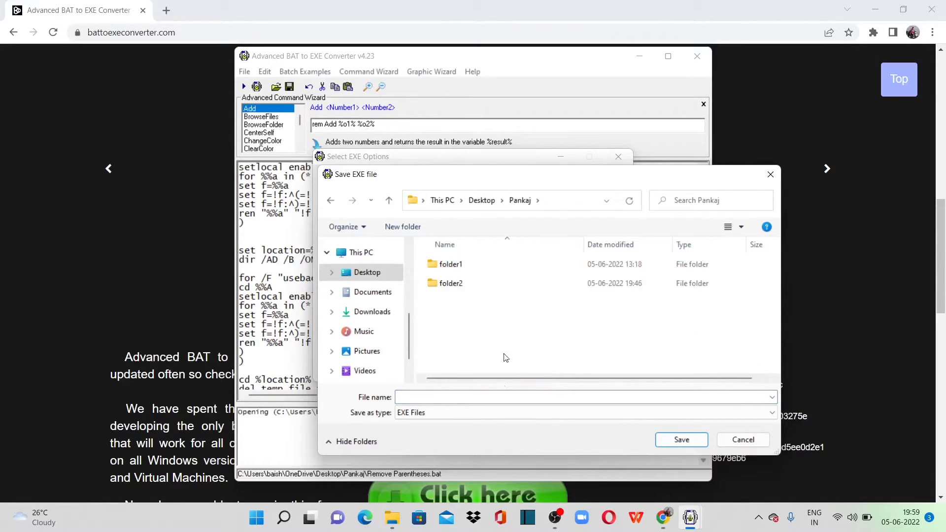
{"action": "type", "text": "Remove Parentheses."}
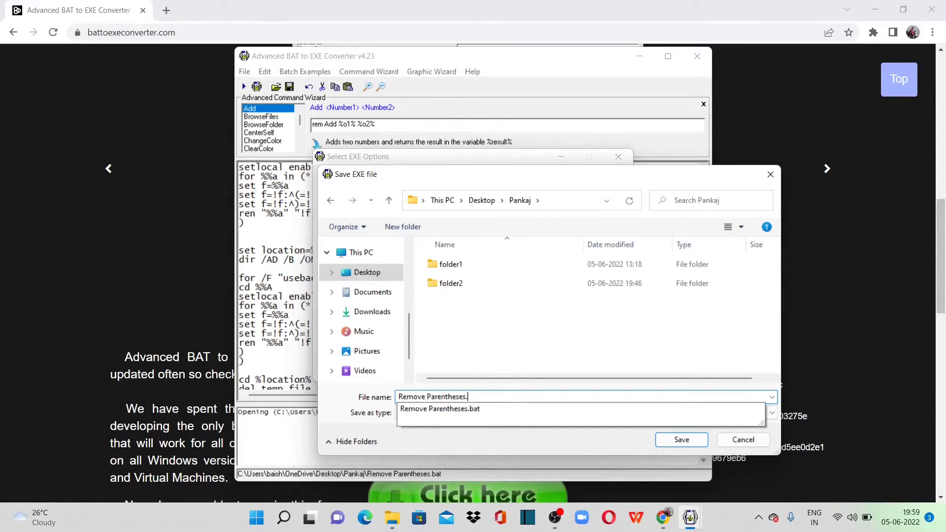
{"action": "key", "text": "Backspace"}
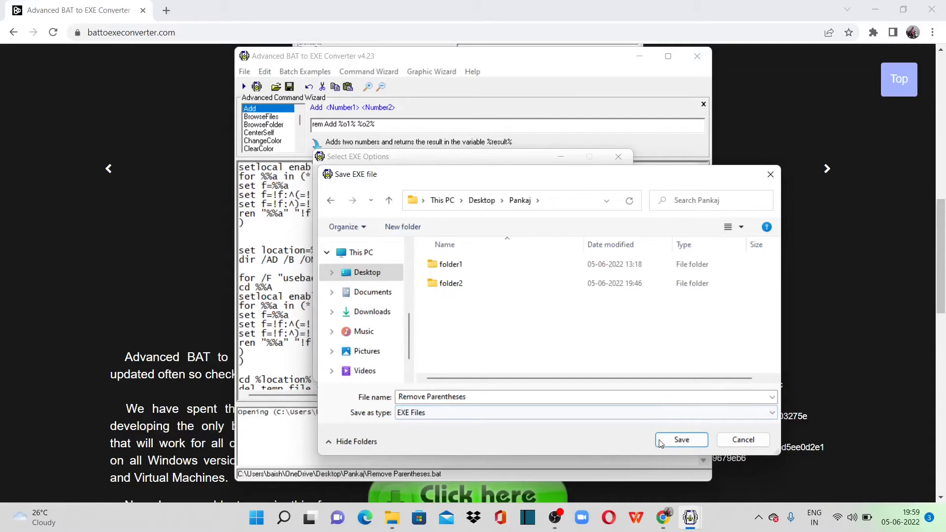
{"action": "left_click", "coordinate": [680, 439]}
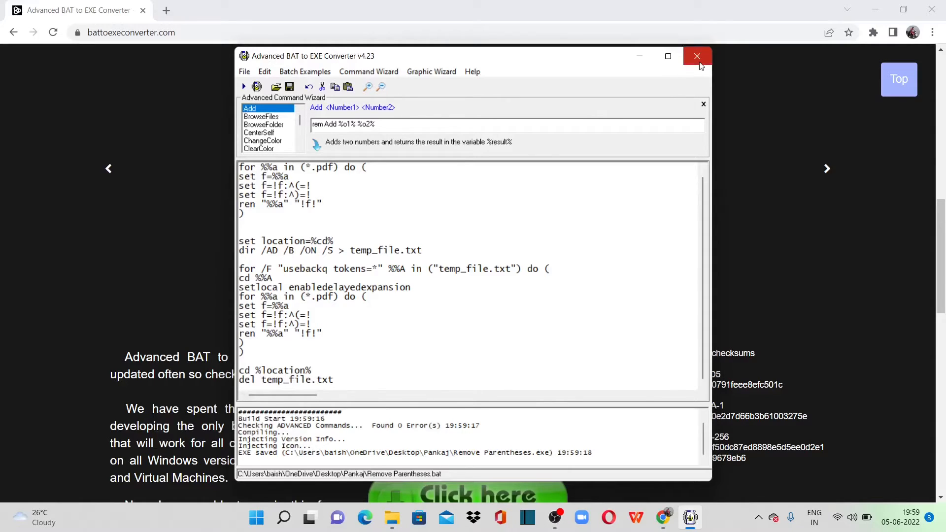
Close the converter and run Remove Parentheses.bat to strip parentheses from the PDFs
{"action": "left_click", "coordinate": [697, 55]}
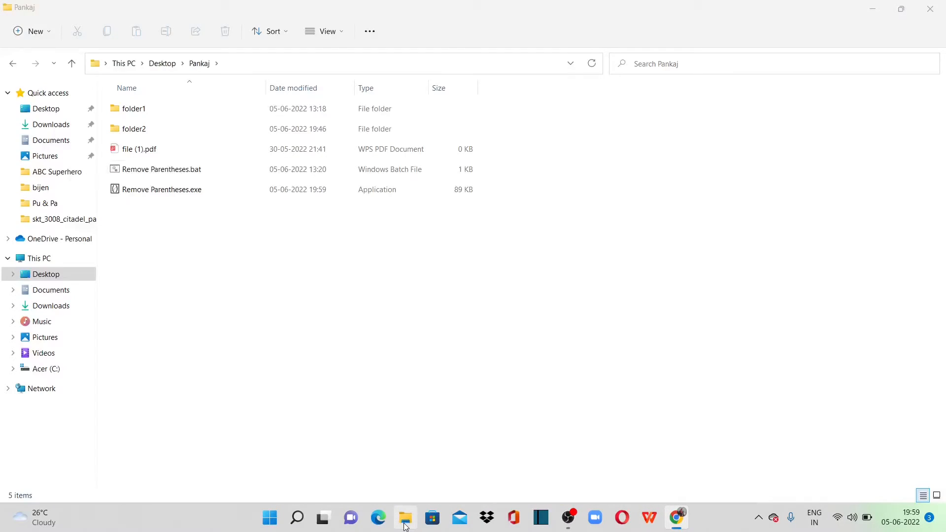
{"action": "left_click", "coordinate": [161, 169]}
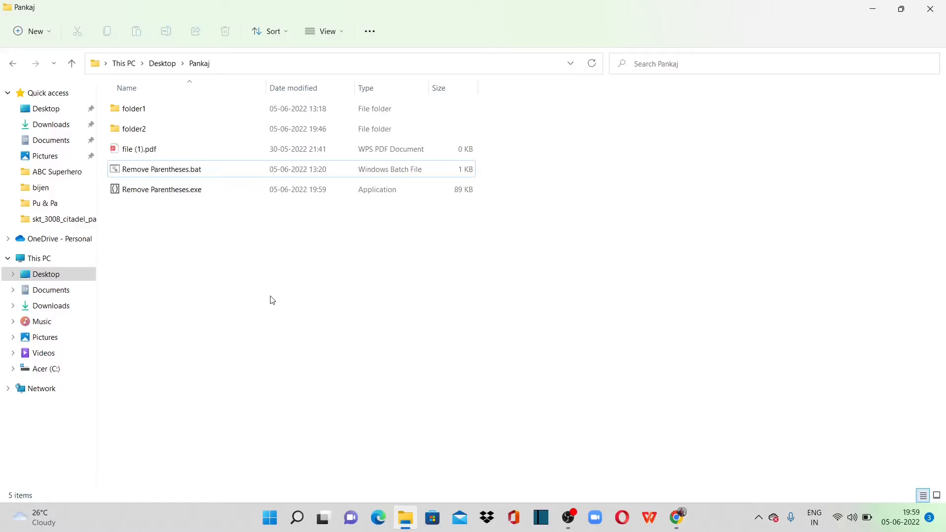
{"action": "left_click", "coordinate": [161, 169]}
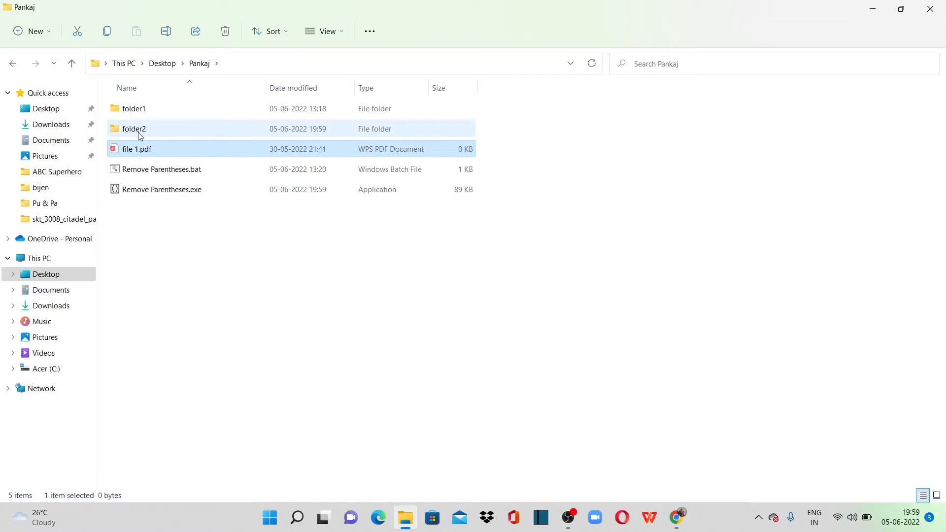
Rename f2_file 1.pdf and file 1.pdf back to names with parentheses
{"action": "double_click", "coordinate": [134, 128]}
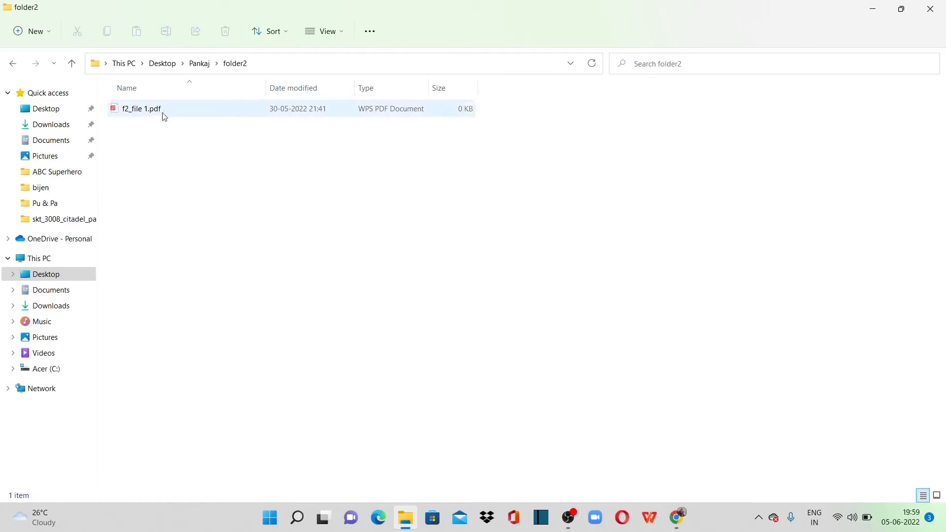
{"action": "left_click", "coordinate": [141, 109]}
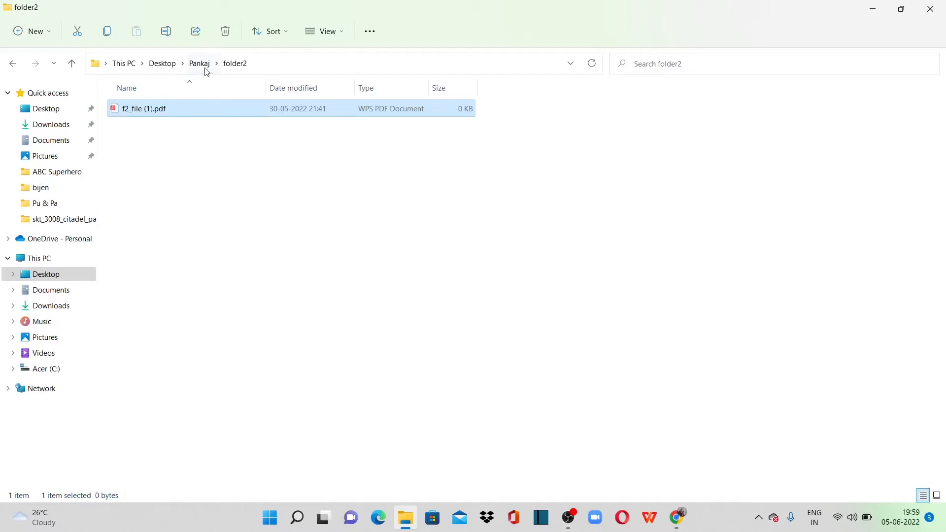
{"action": "left_click", "coordinate": [199, 63]}
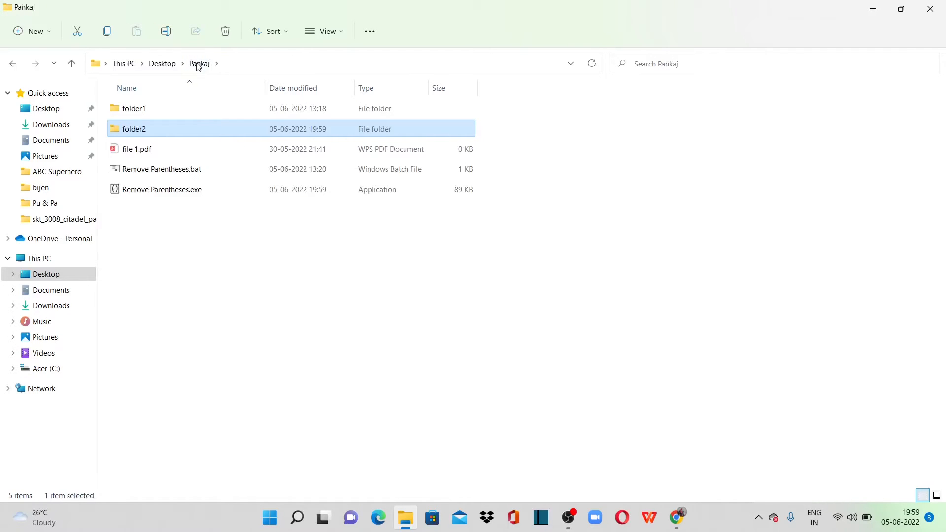
{"action": "left_click", "coordinate": [137, 149]}
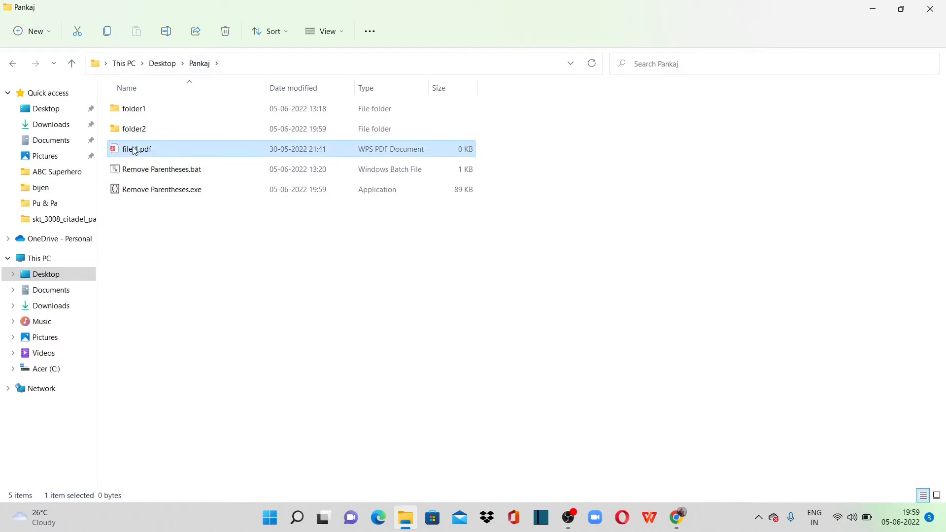
{"action": "key", "text": "F2"}
{"action": "type", "text": "("}
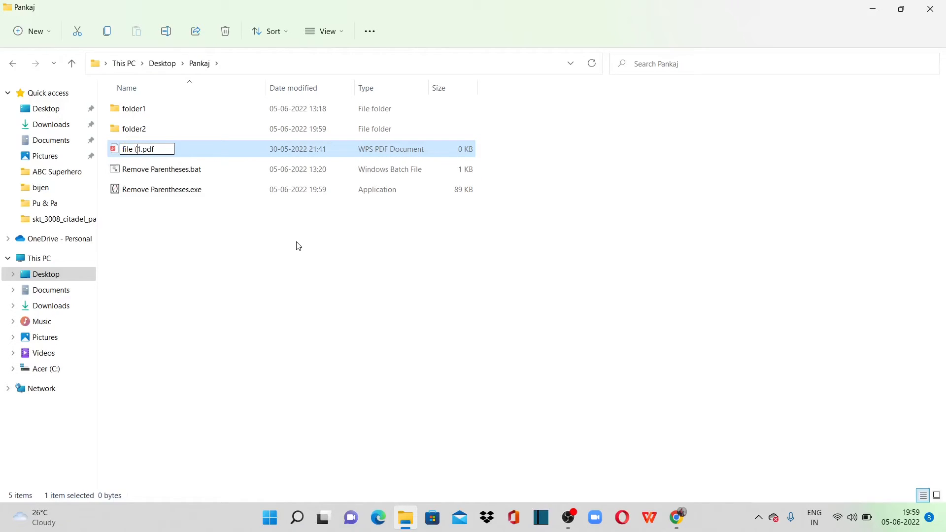
{"action": "key", "text": "Enter"}
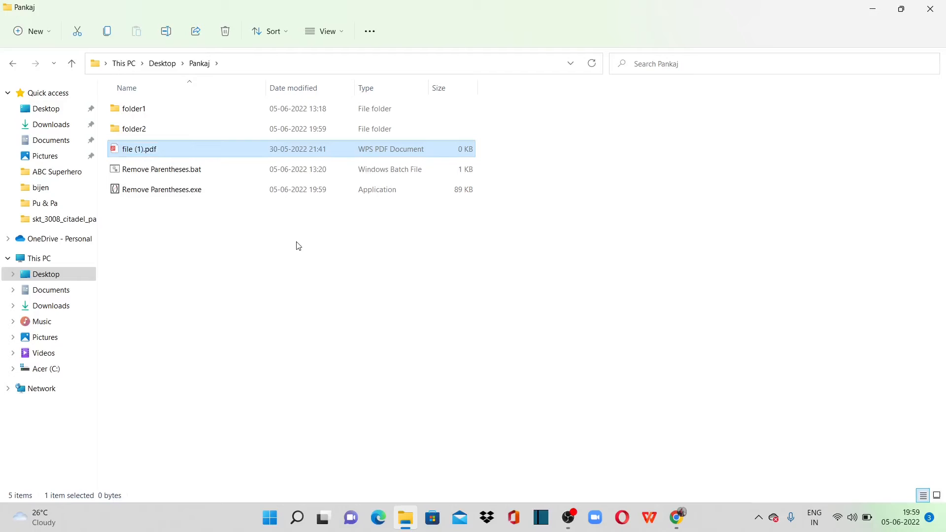
{"action": "left_click", "coordinate": [161, 169]}
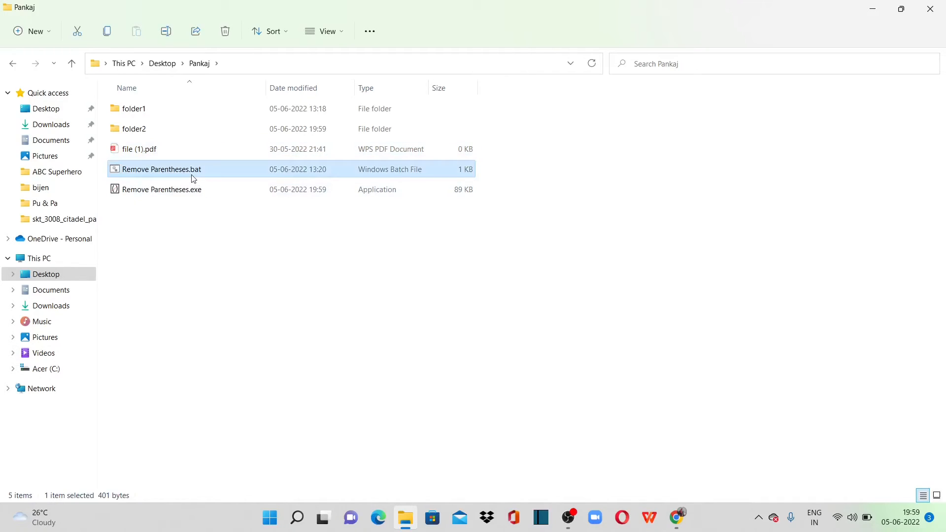
Run Remove Parentheses.exe and dismiss the Avast safety notice
{"action": "left_click", "coordinate": [161, 188]}
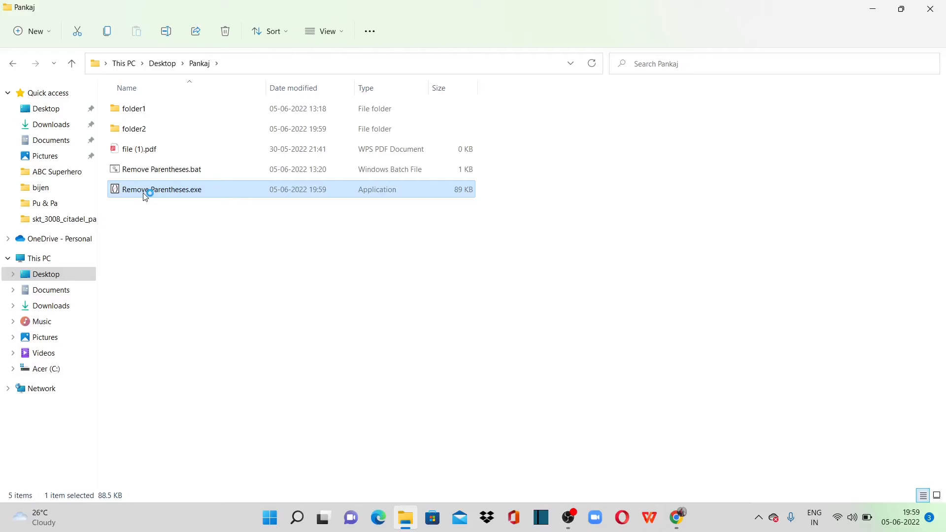
{"action": "double_click", "coordinate": [161, 188]}
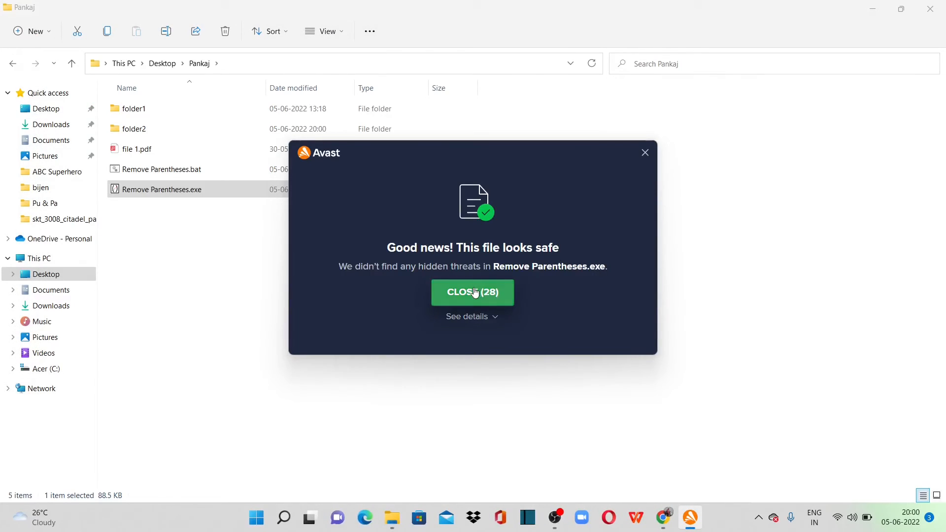
{"action": "left_click", "coordinate": [472, 292]}
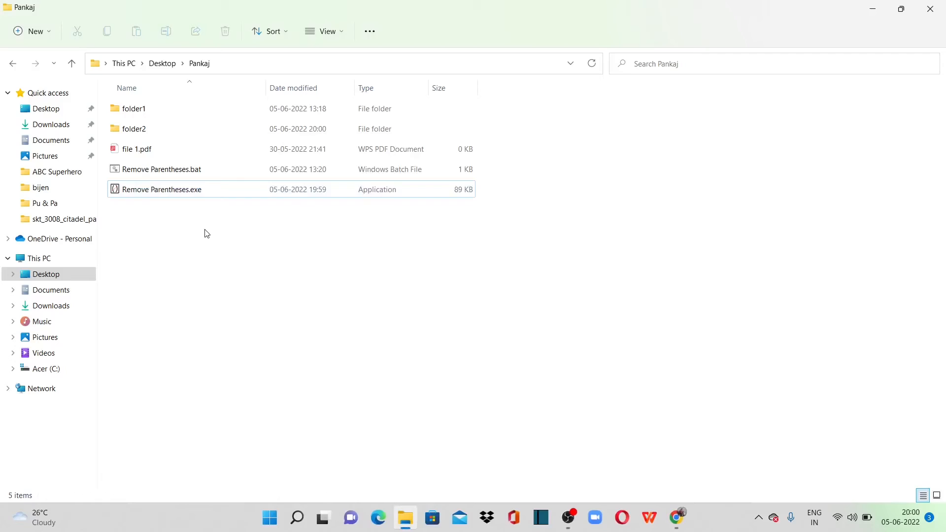
{"action": "mouse_move", "coordinate": [142, 149]}
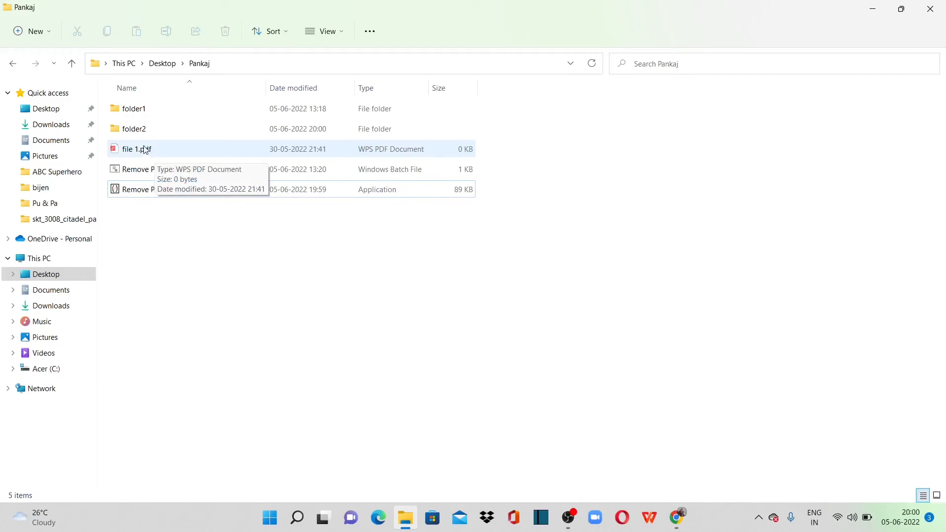
{"action": "left_click", "coordinate": [136, 149]}
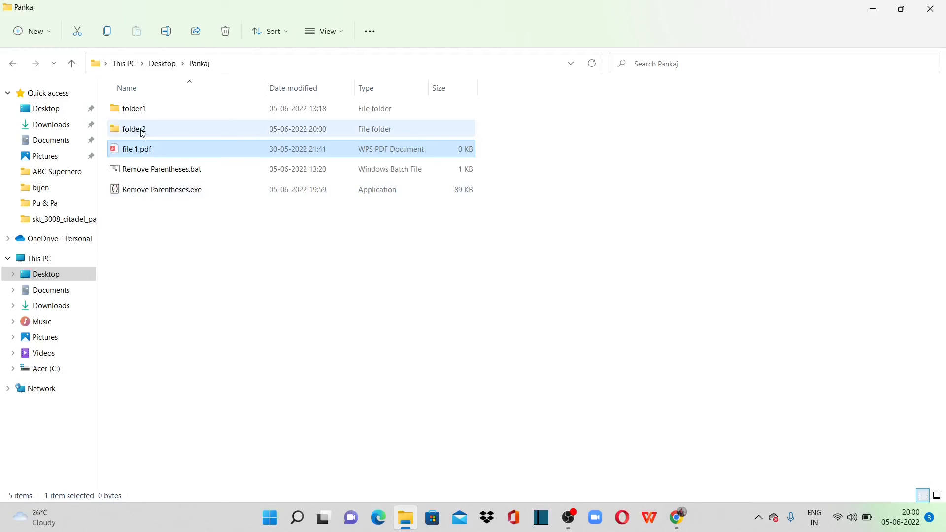
{"action": "double_click", "coordinate": [134, 128]}
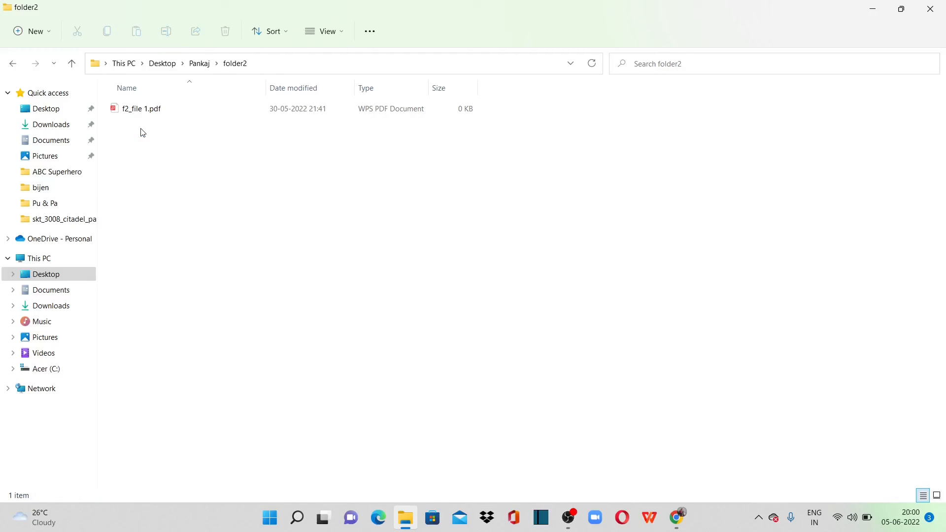
{"action": "left_click", "coordinate": [141, 109]}
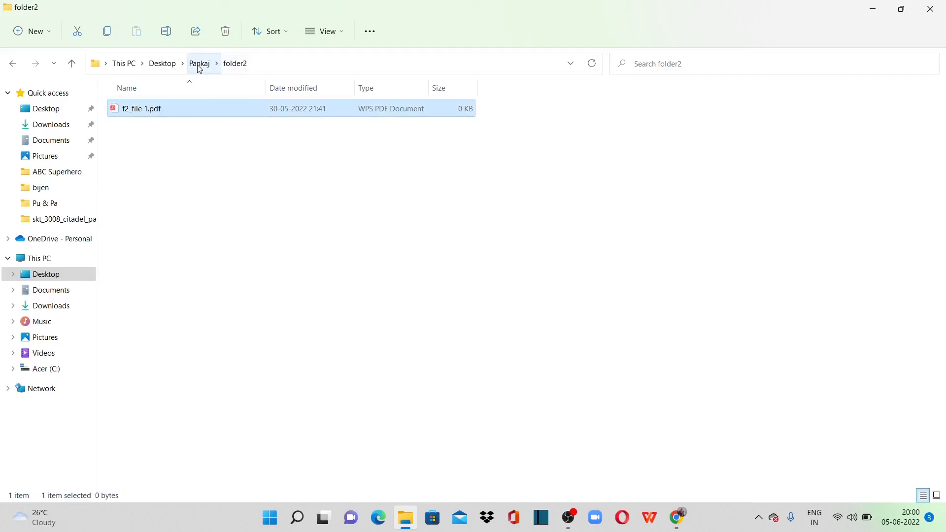
{"action": "left_click", "coordinate": [199, 63]}
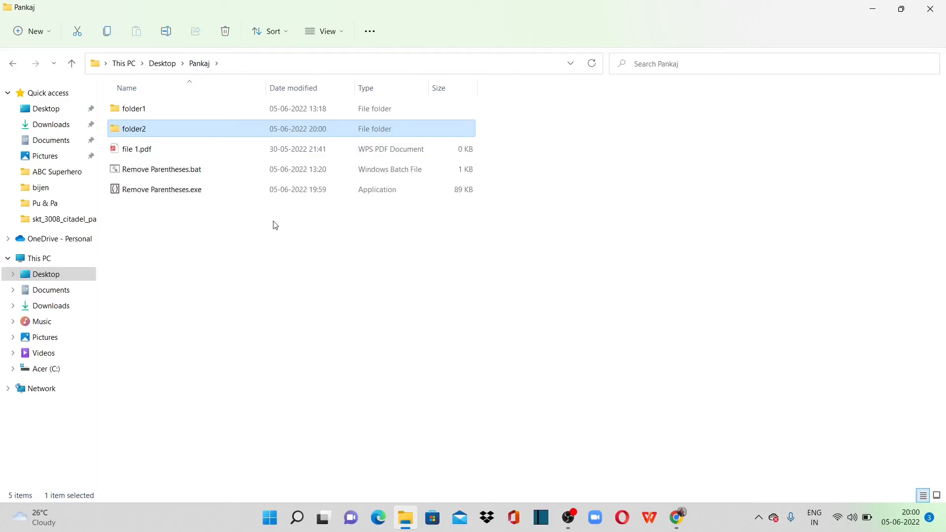